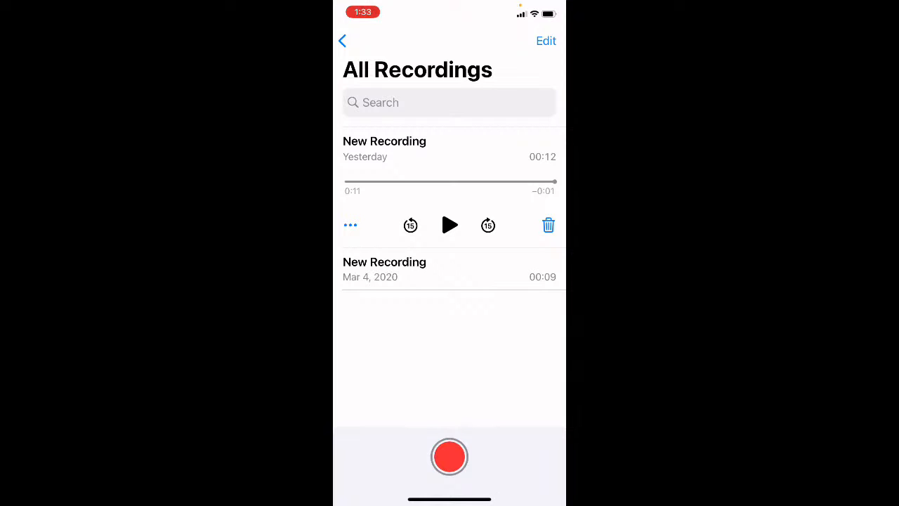
# Play back yesterday's New Recording, then share it from Voice Memos to Videoleap.
pyautogui.click(449, 225)
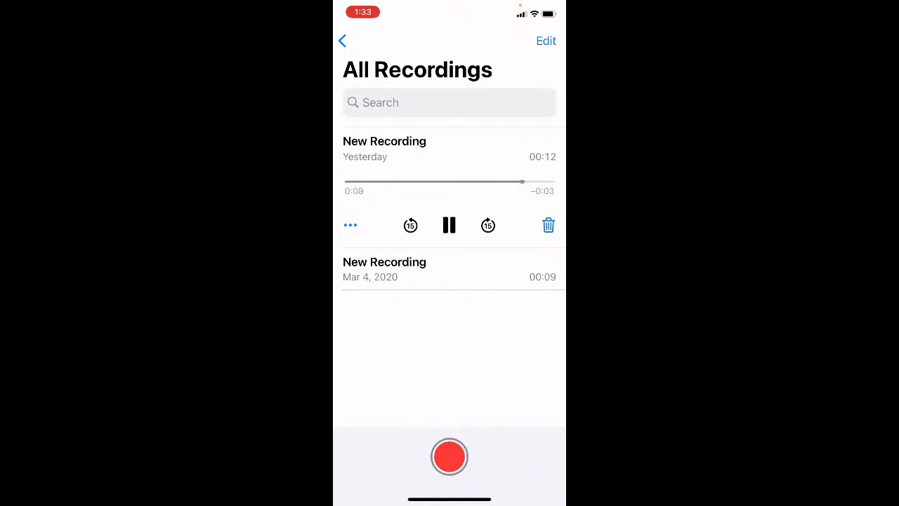
pyautogui.click(450, 225)
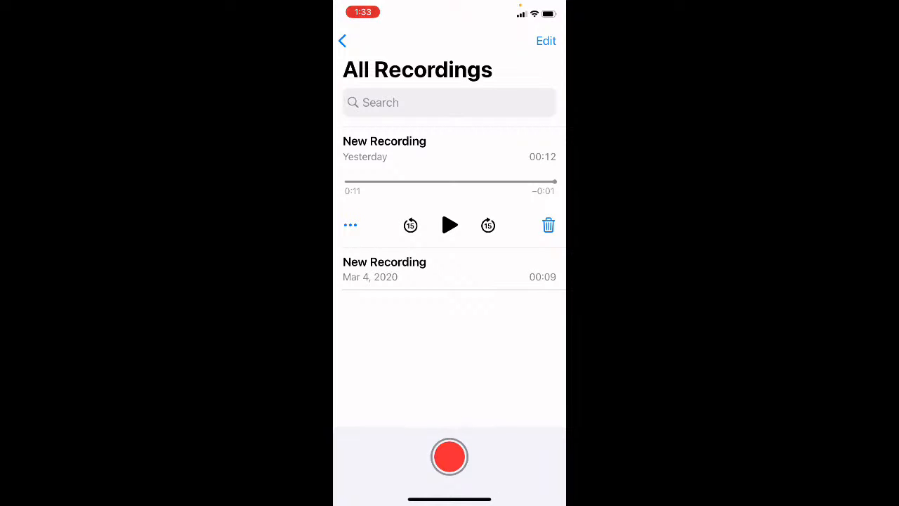
pyautogui.click(350, 225)
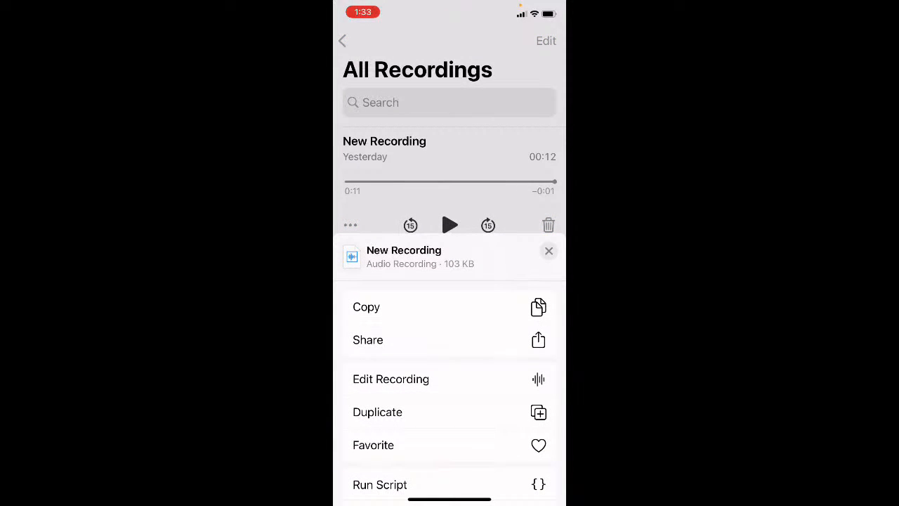
pyautogui.click(367, 340)
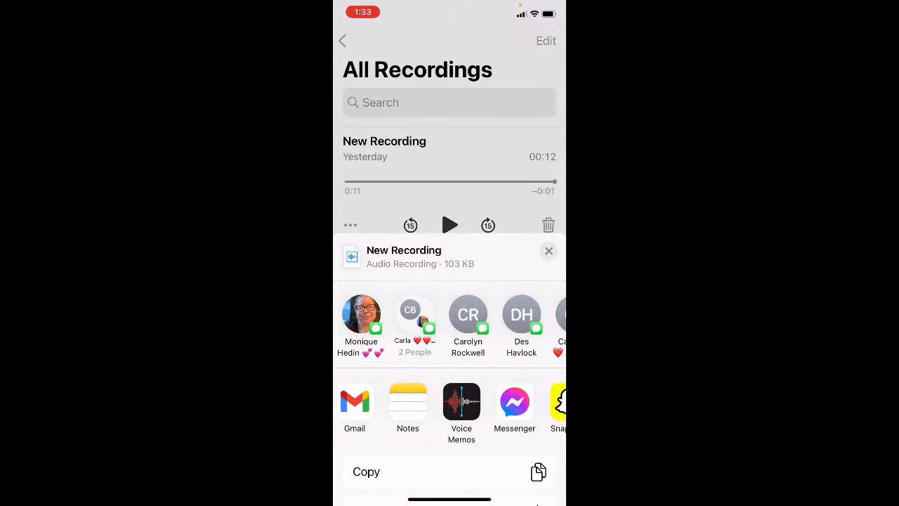
pyautogui.hscroll(-3)
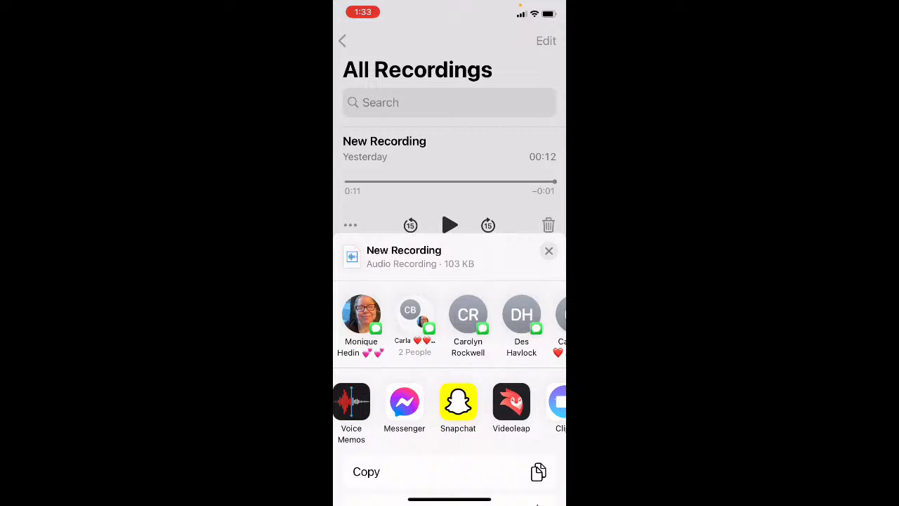
pyautogui.click(510, 401)
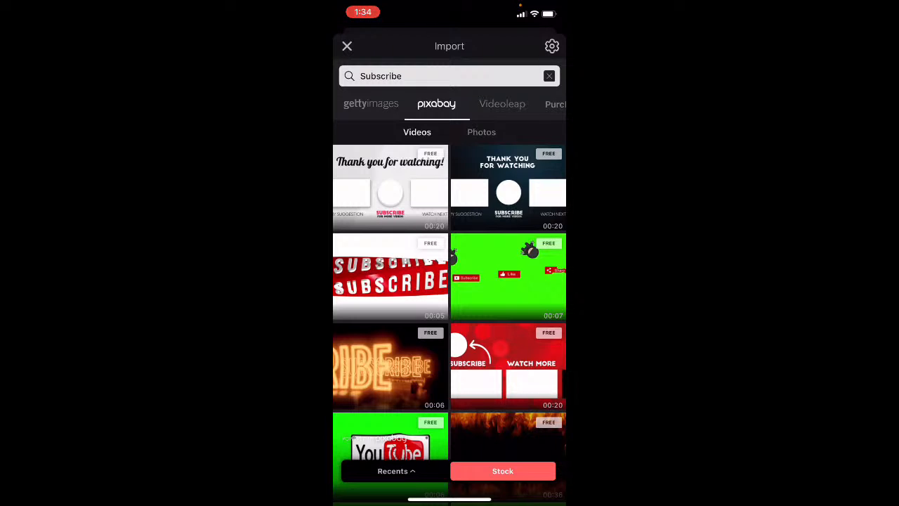
# Browse the Getty Images stock results for 'Subscribe'.
pyautogui.click(370, 104)
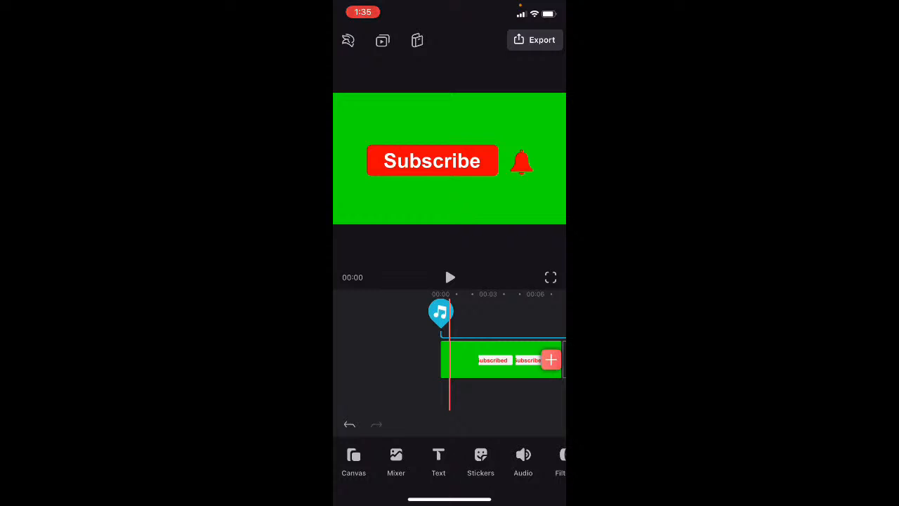
pyautogui.click(449, 277)
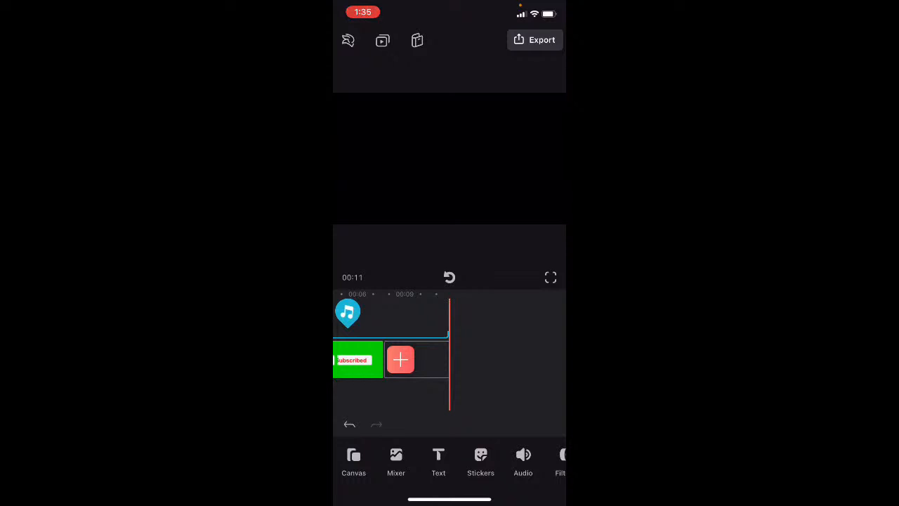
pyautogui.click(535, 40)
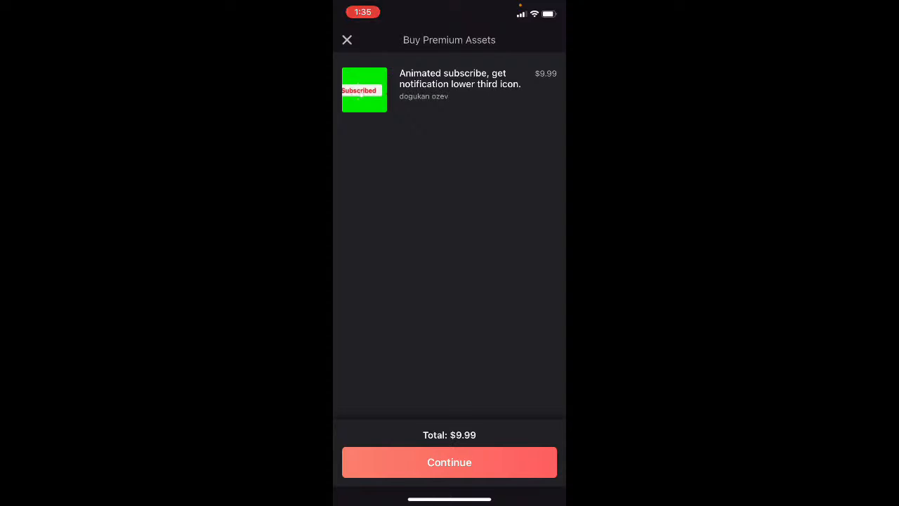
pyautogui.click(449, 462)
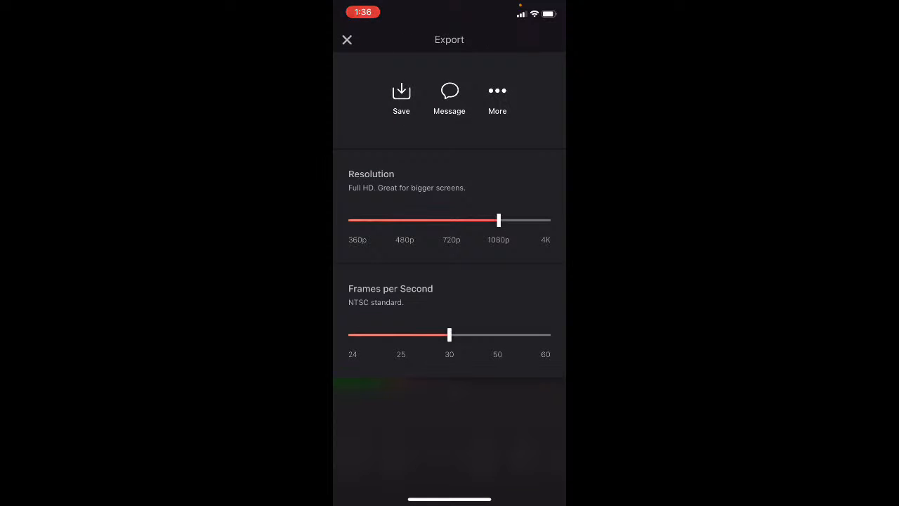
pyautogui.click(346, 39)
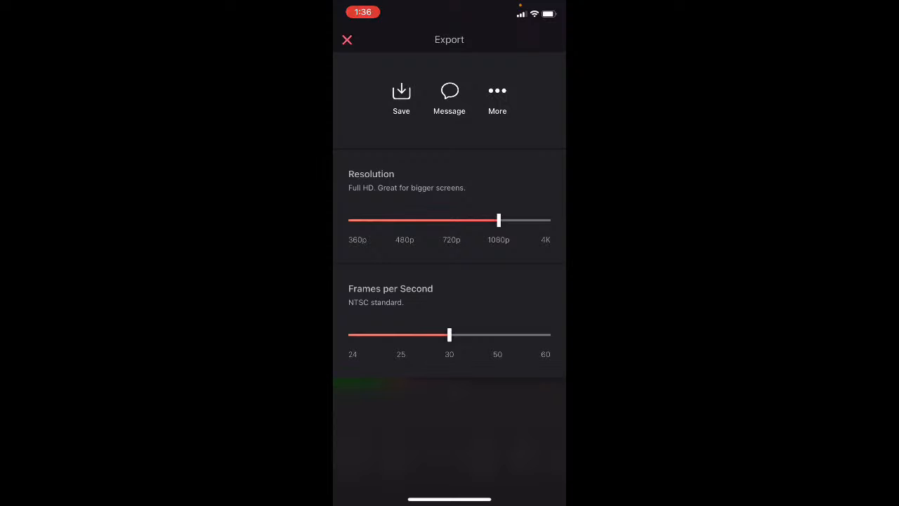
pyautogui.click(347, 40)
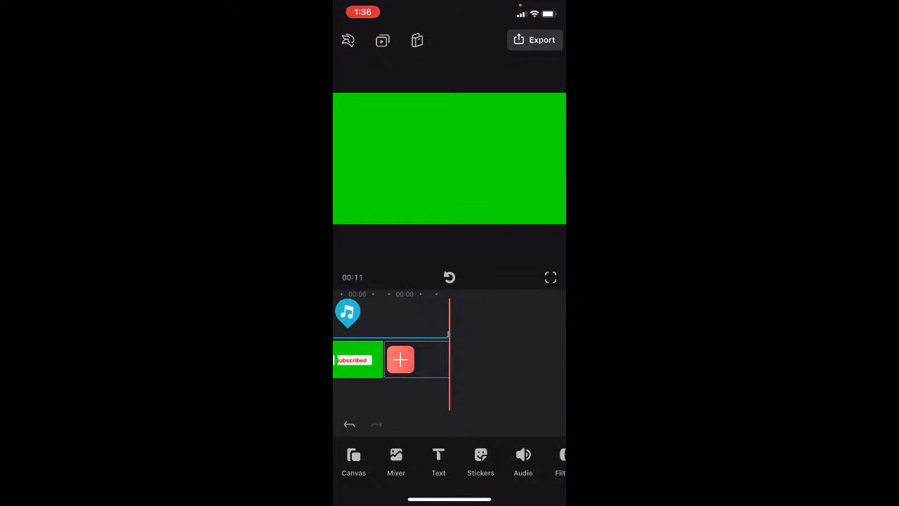
# Undo the premium Subscribe clip and return to the stock library.
pyautogui.click(358, 359)
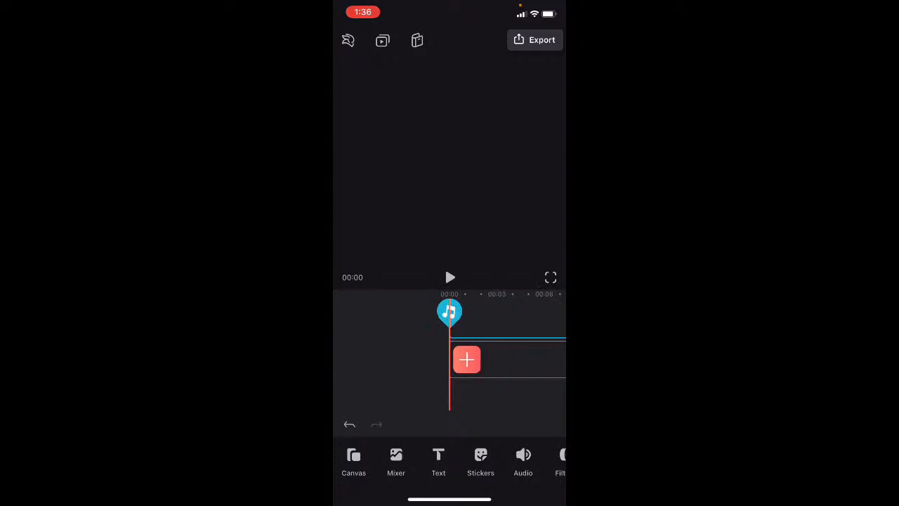
pyautogui.click(466, 358)
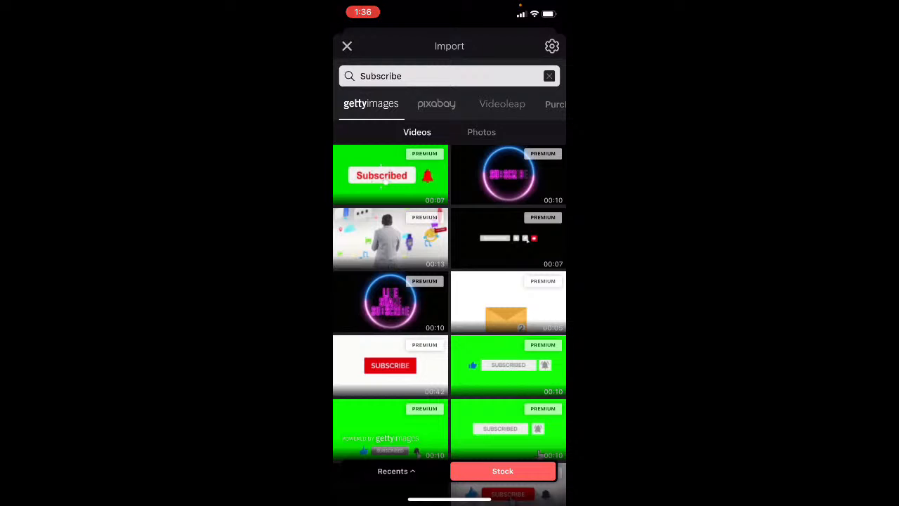
# Switch to Pixabay videos and scroll the Subscribe results for a free green-screen clip.
pyautogui.click(436, 104)
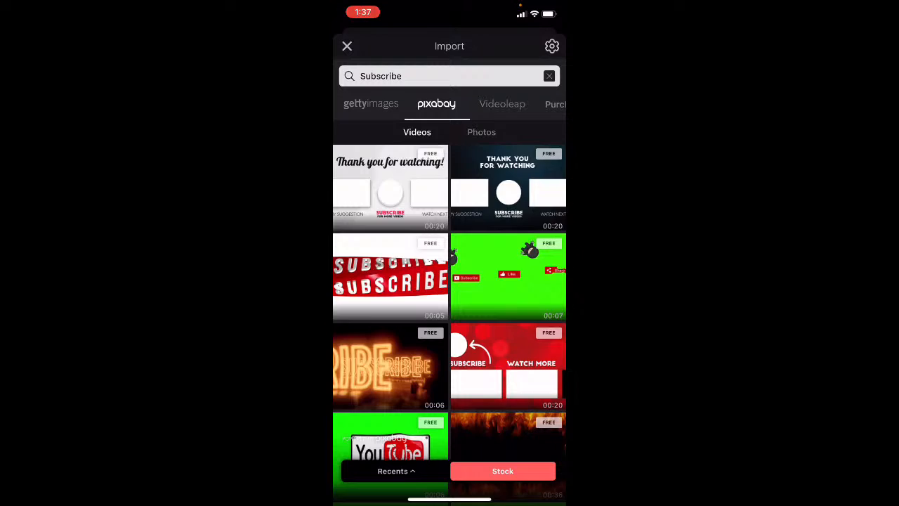
pyautogui.scroll(-3)
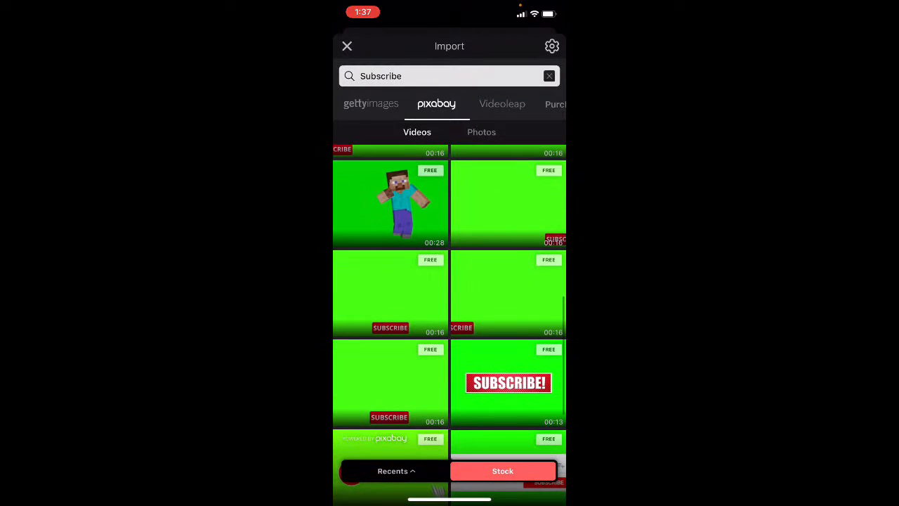
pyautogui.scroll(-3)
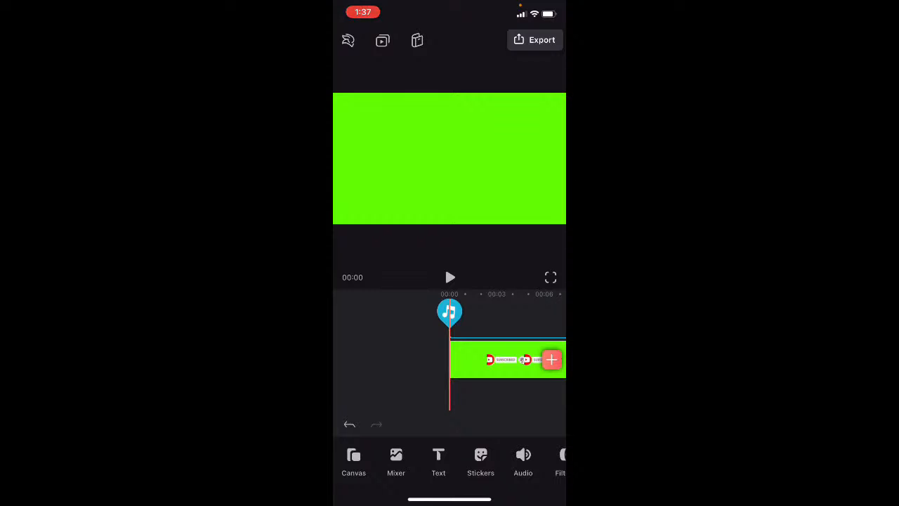
# Preview the project to its end, then open export settings at 1080p, 30 fps.
pyautogui.click(449, 276)
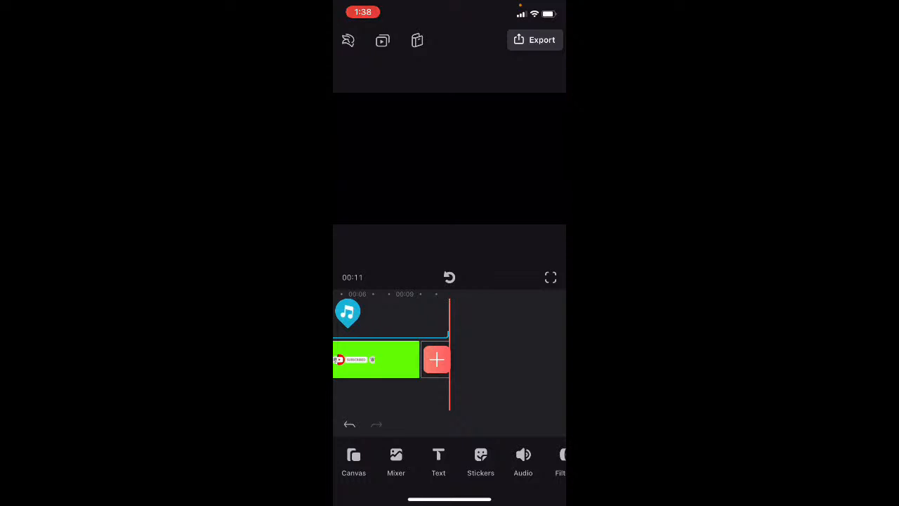
pyautogui.click(534, 39)
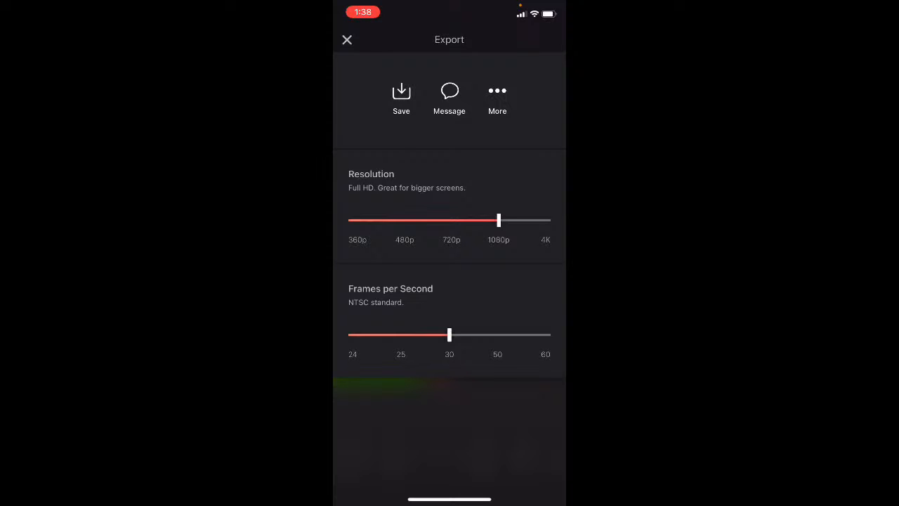
# Close the Export screen to return to the project editor.
pyautogui.click(401, 97)
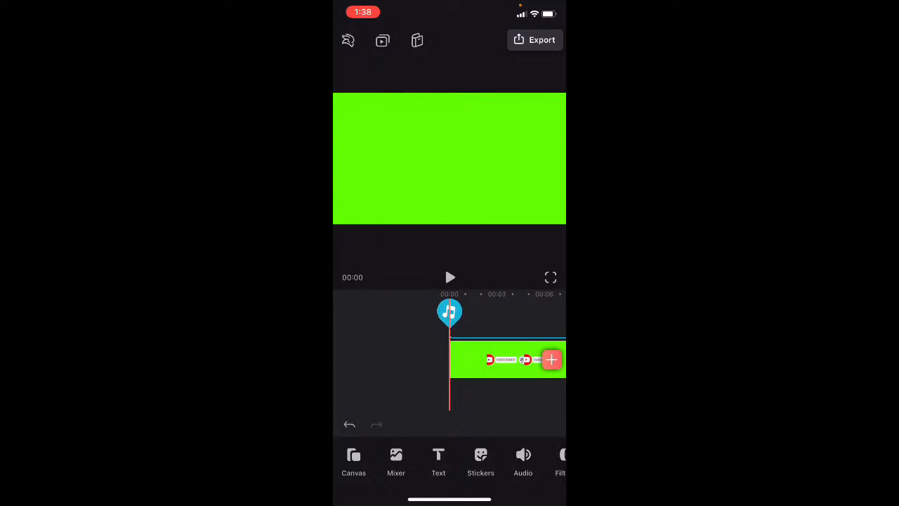
# Select the green-screen Subscribe clip and scroll its toolbar to the audio options.
pyautogui.click(505, 358)
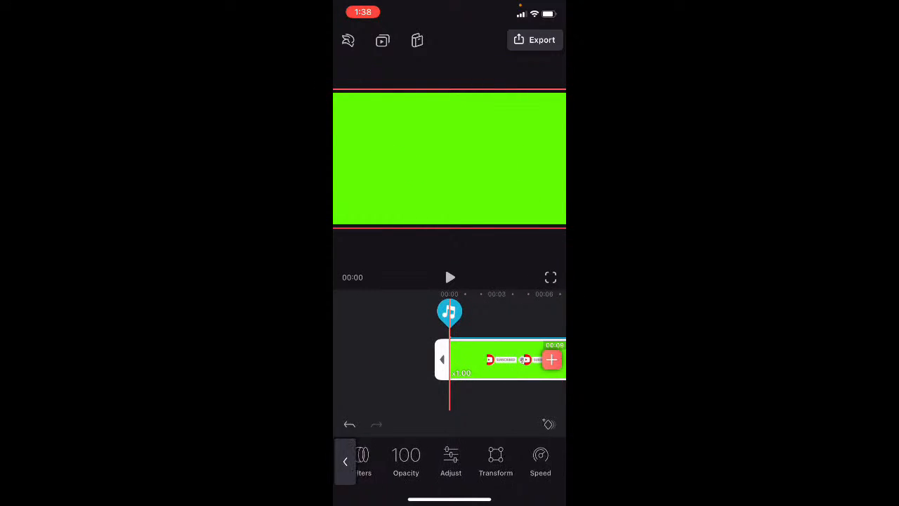
pyautogui.hscroll(-3)
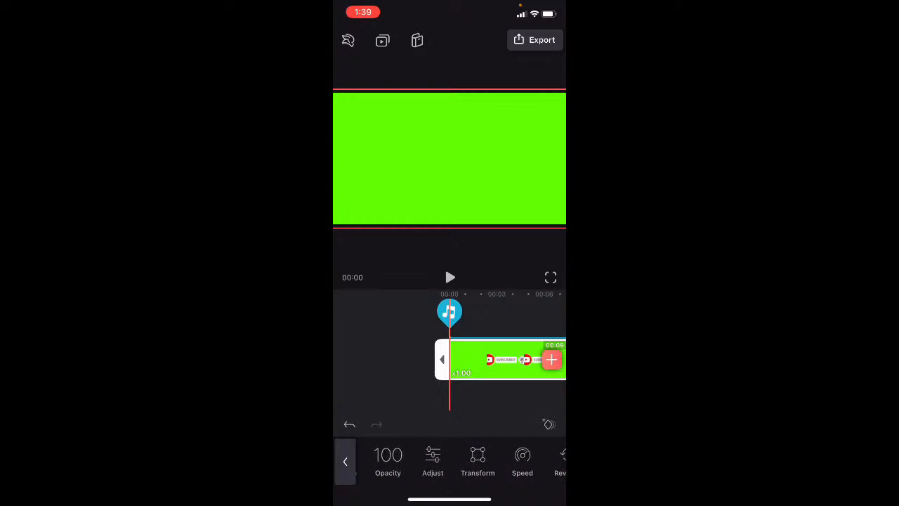
pyautogui.hscroll(-3)
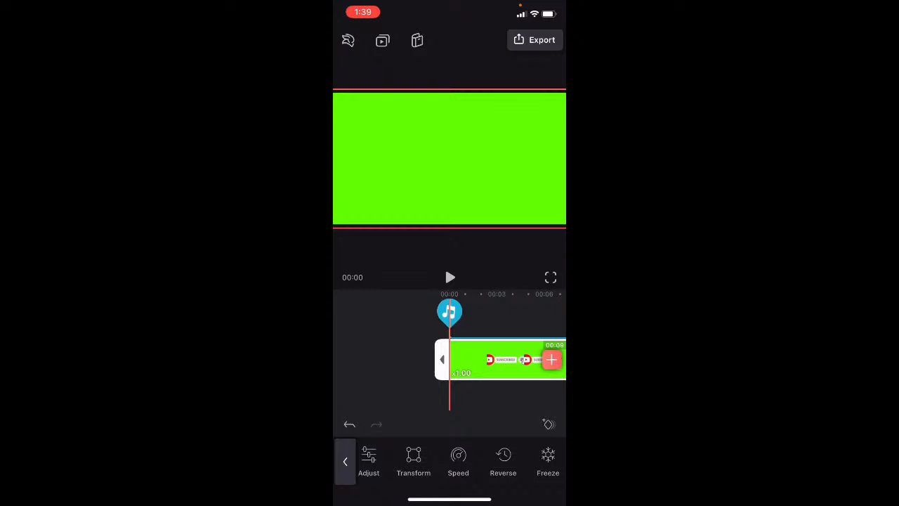
pyautogui.hscroll(-3)
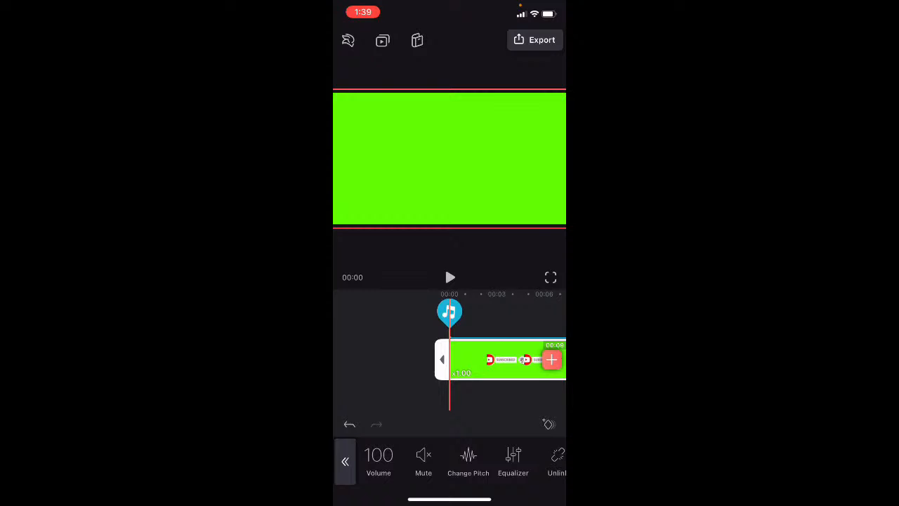
# Mute the green-screen clip's original audio and reopen the export settings.
pyautogui.click(423, 462)
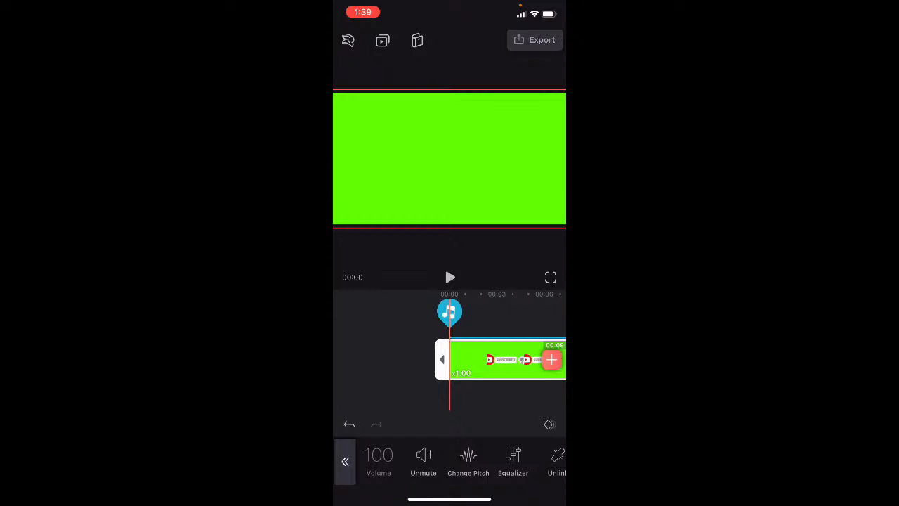
pyautogui.click(534, 40)
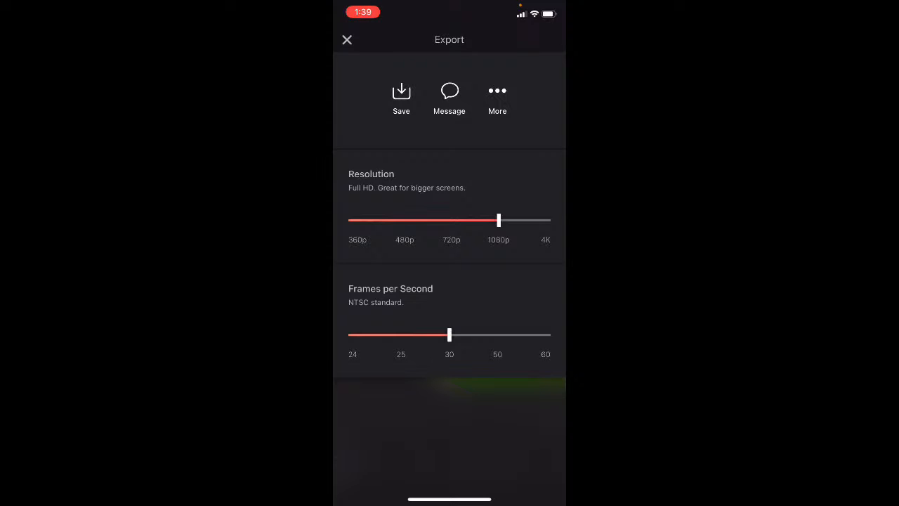
# Save the 1080p, 30 fps video to the Photos library.
pyautogui.click(401, 97)
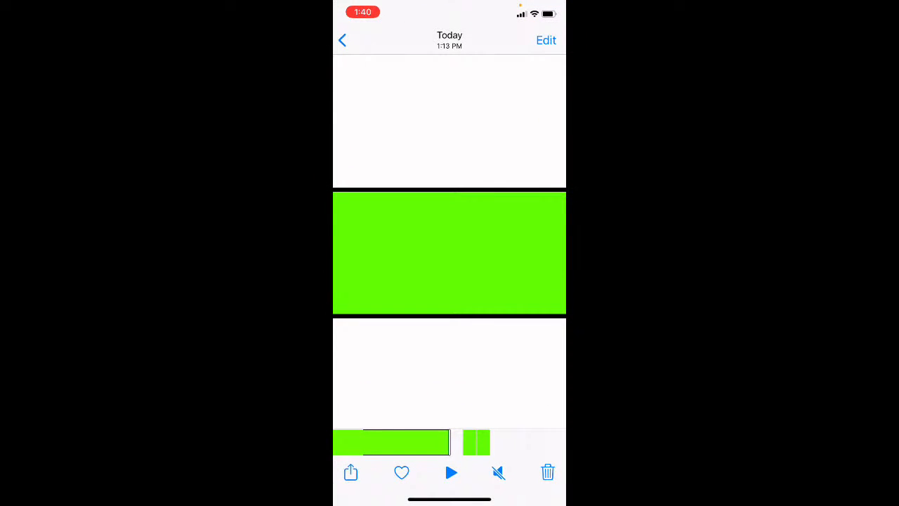
# Play the exported Subscribe video in Photos, then pause it partway.
pyautogui.click(343, 40)
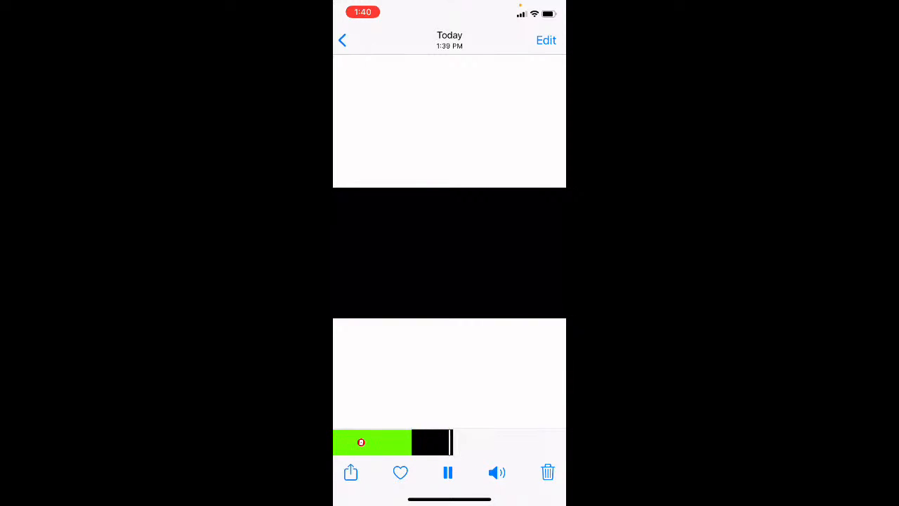
pyautogui.click(448, 472)
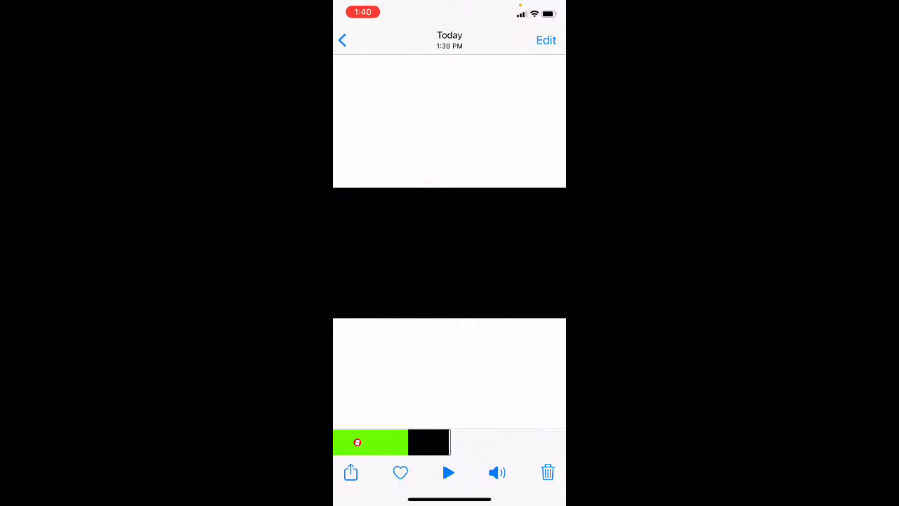